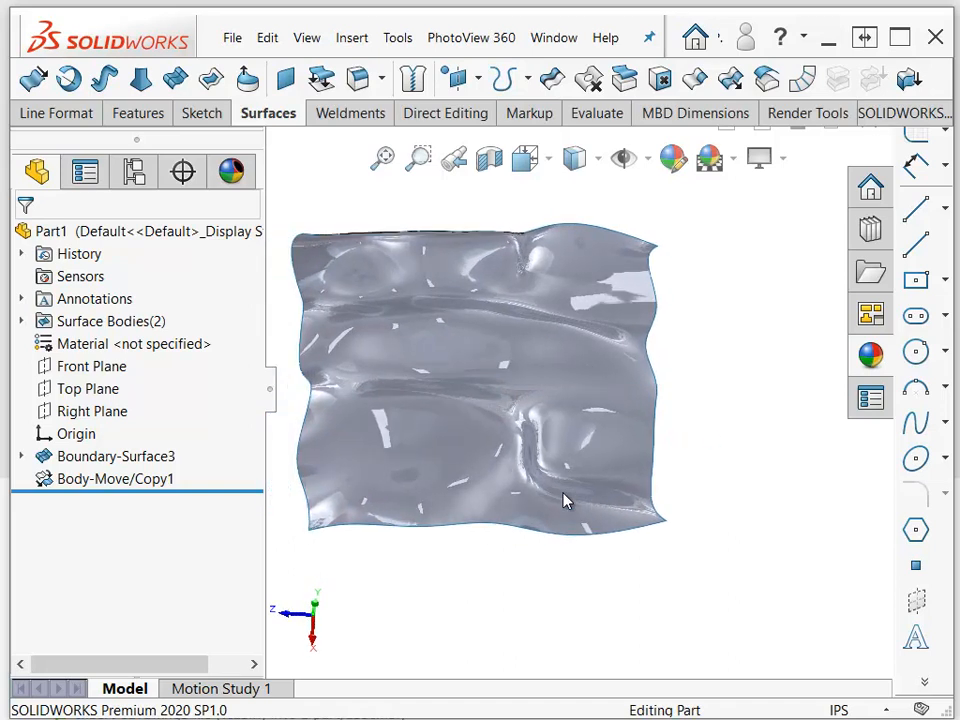
# Reveal 3DSketch1 under Boundary-Surface3 and select the copied surface body for face curves.
pyautogui.click(536, 490)
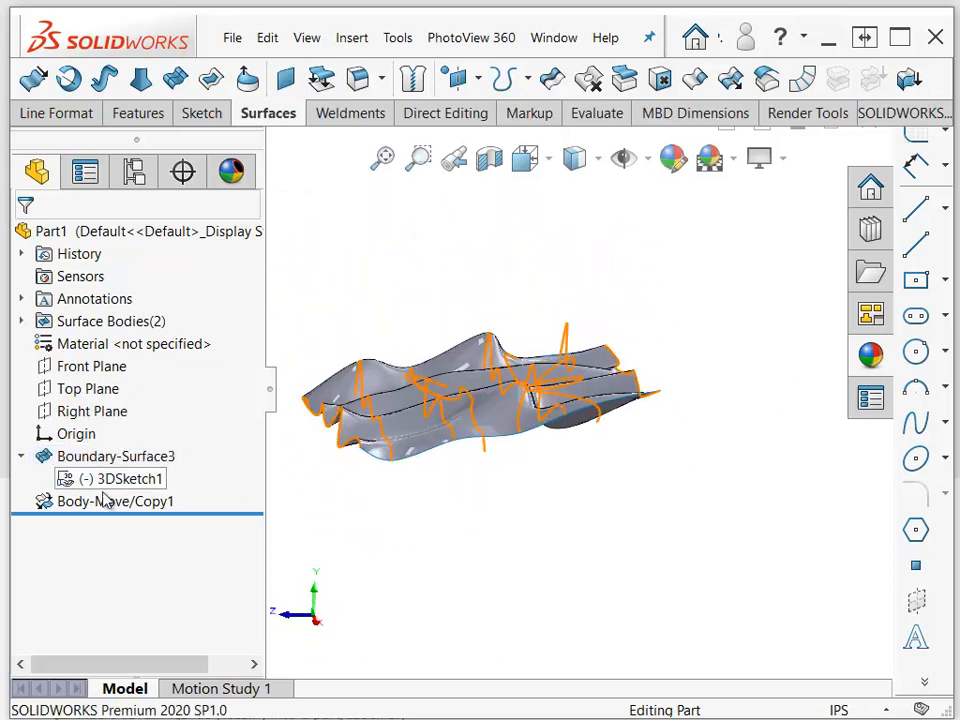
pyautogui.click(116, 500)
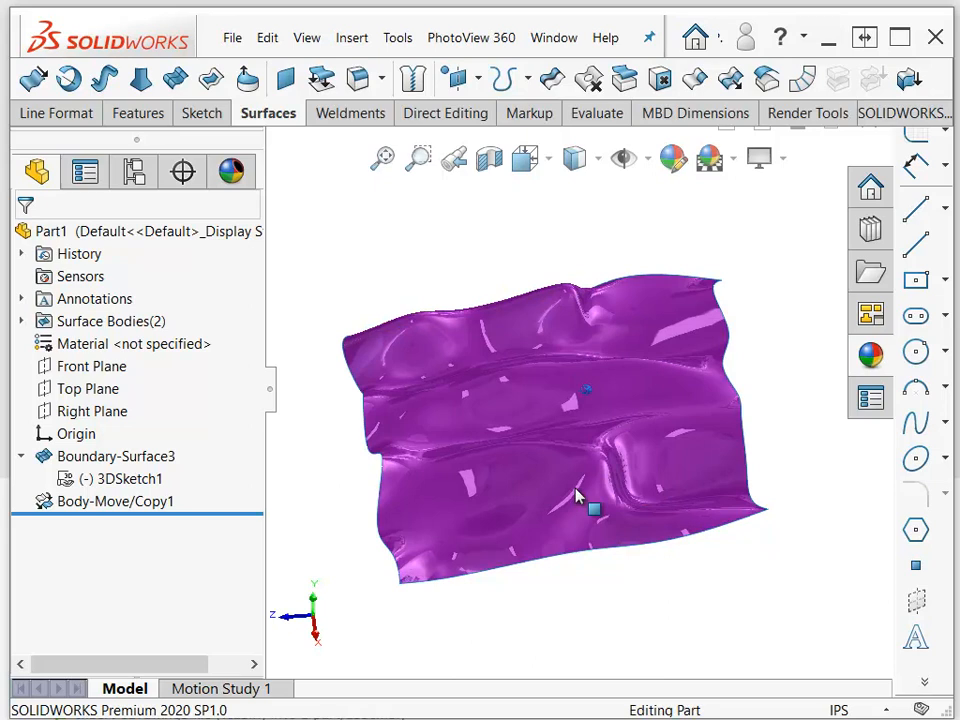
pyautogui.scroll(3)
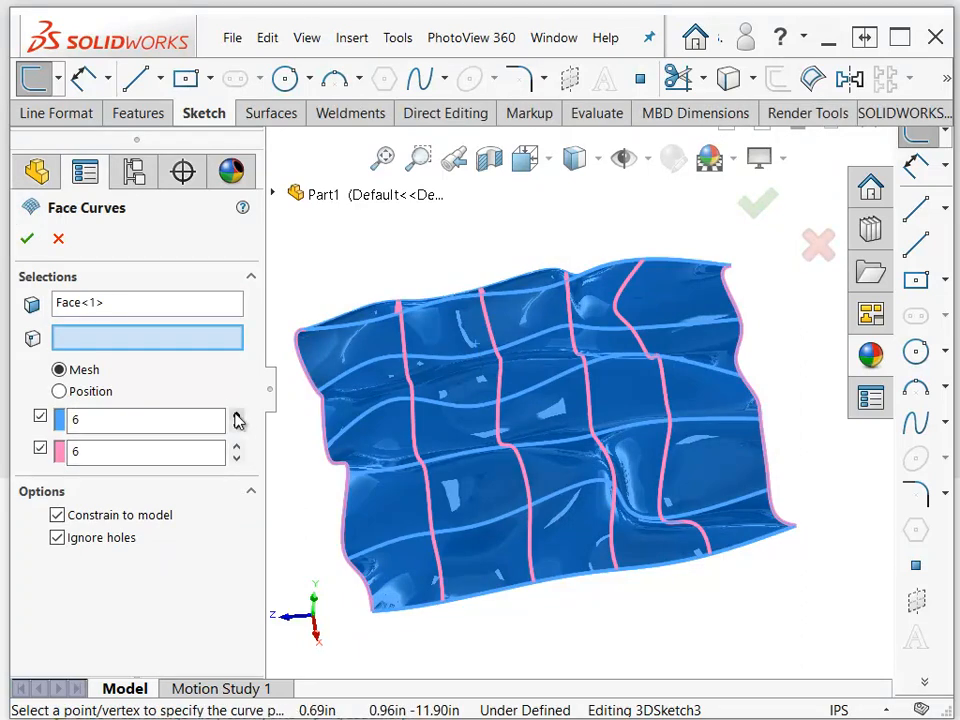
# Accept a 7-by-6 face-curve mesh on the copied surface, constrained to the model.
pyautogui.click(236, 412)
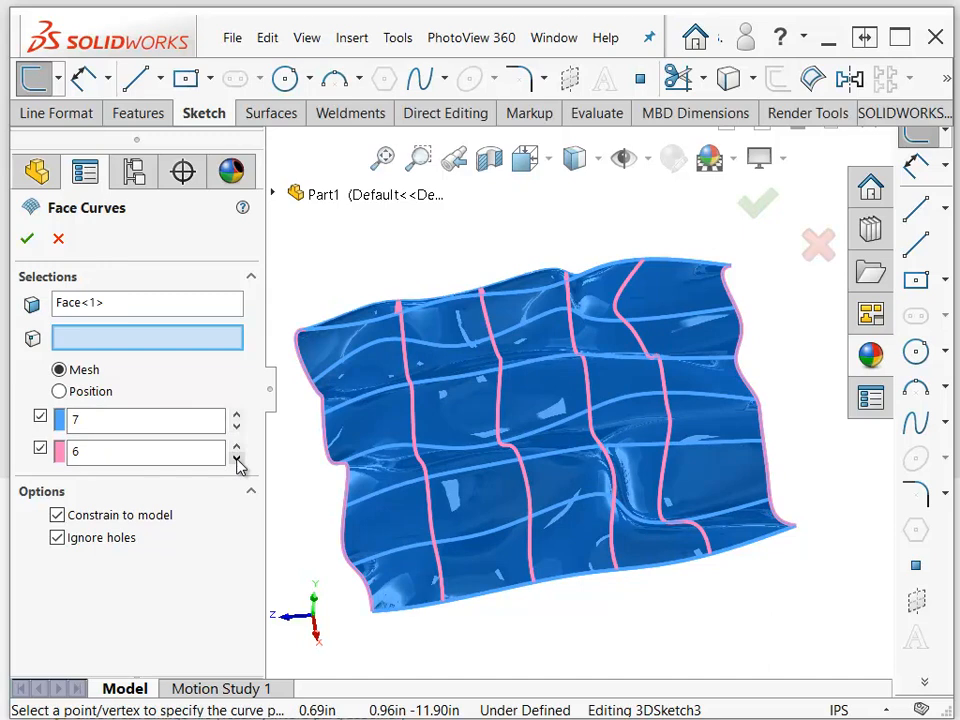
pyautogui.moveTo(256, 548)
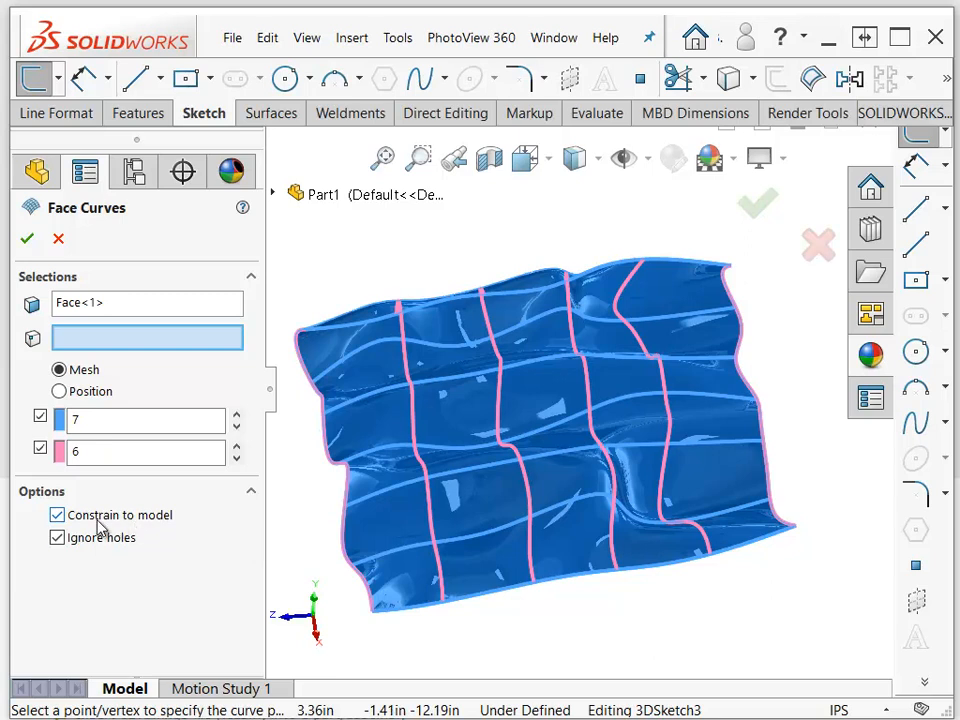
pyautogui.moveTo(100, 528)
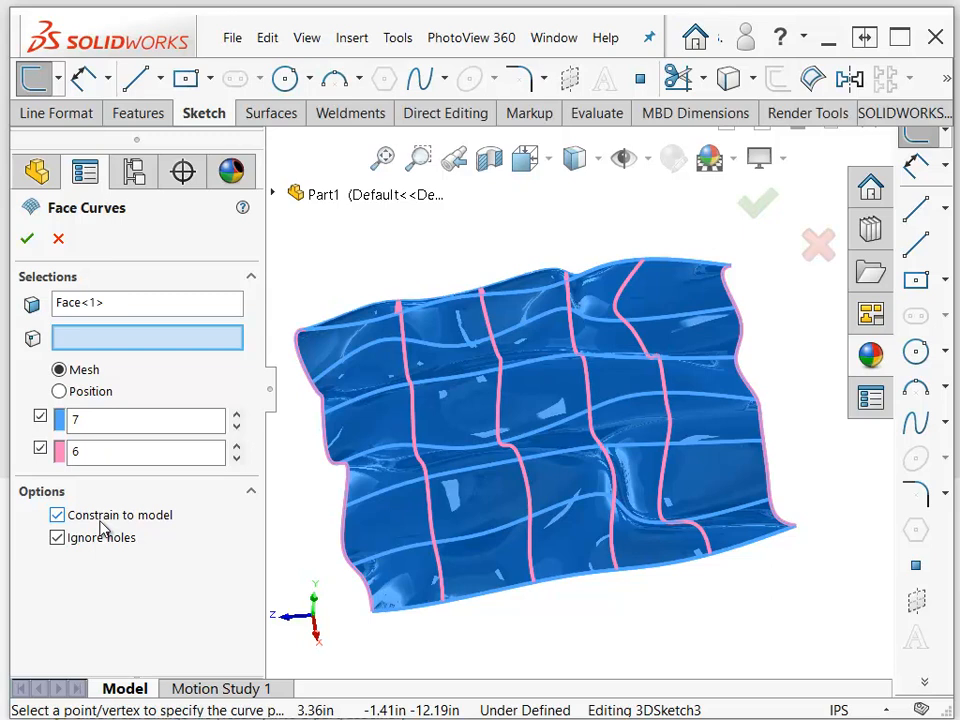
pyautogui.click(56, 514)
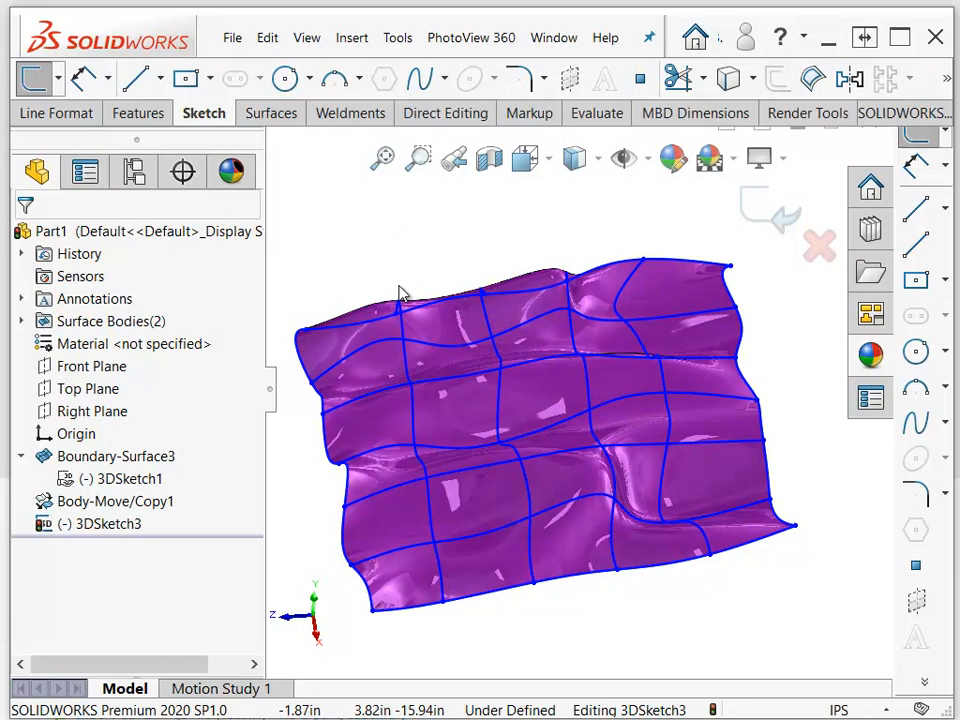
# Hide the copied surface body, face the curve grid, and exit 3DSketch3.
pyautogui.click(116, 500)
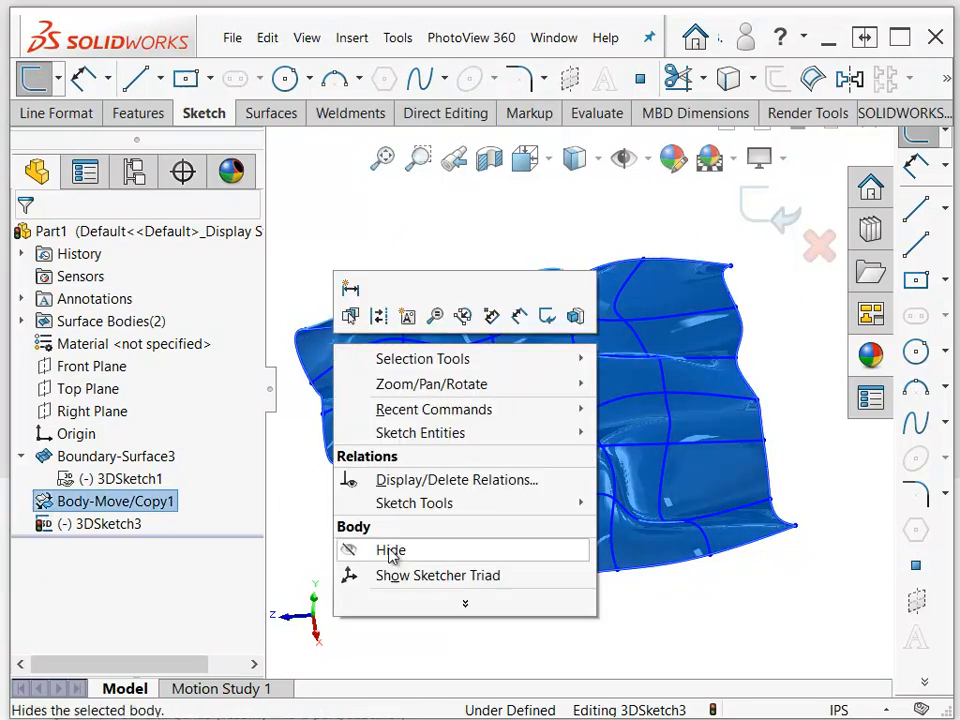
pyautogui.click(390, 550)
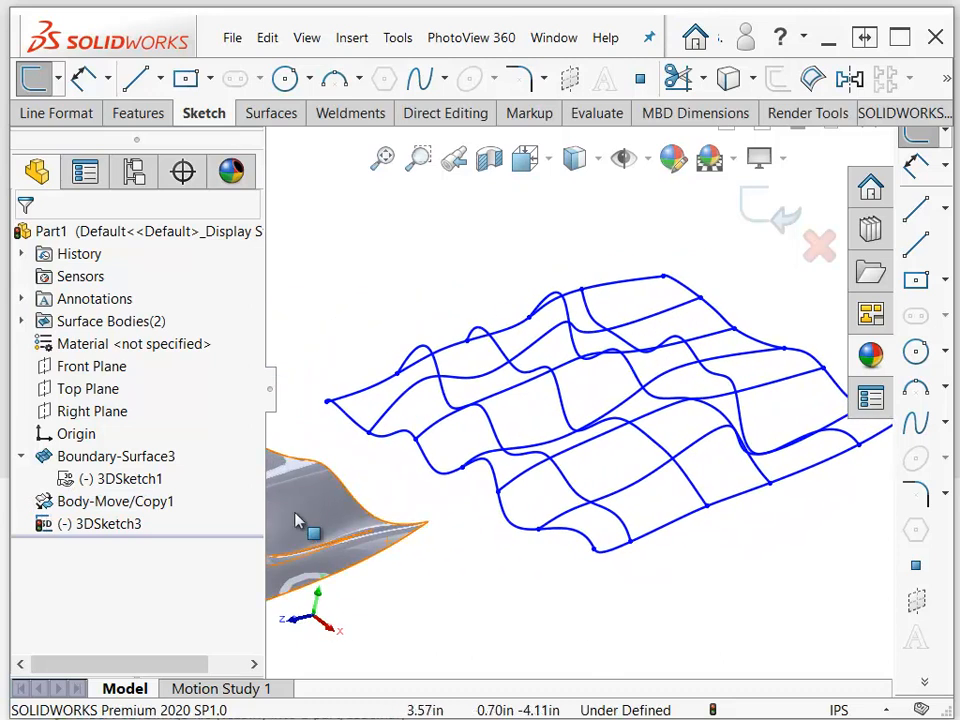
pyautogui.click(116, 456)
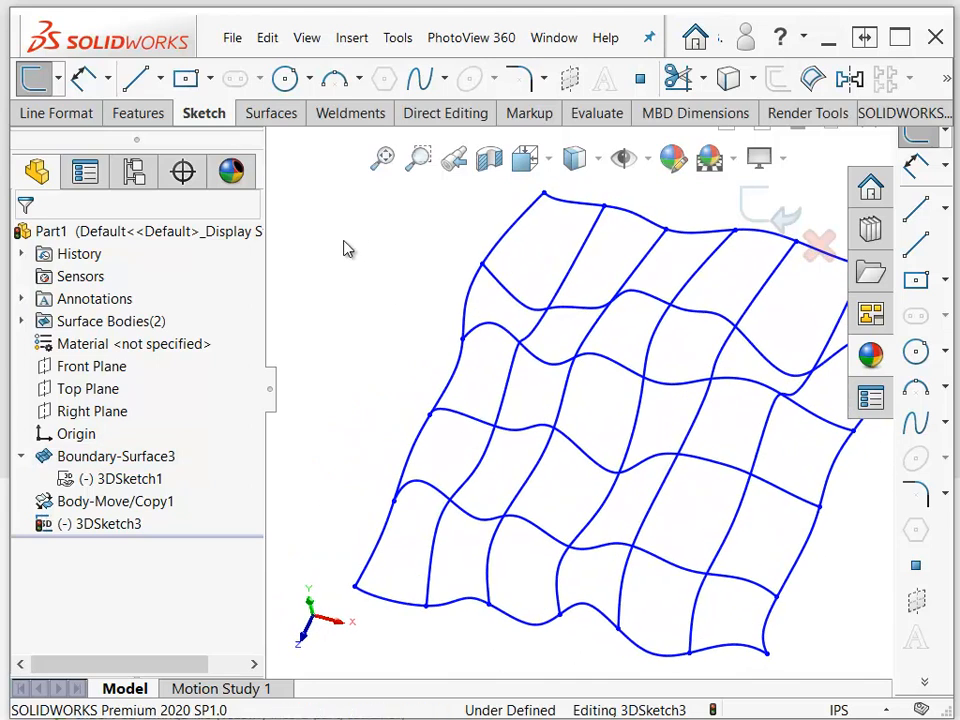
pyautogui.click(268, 112)
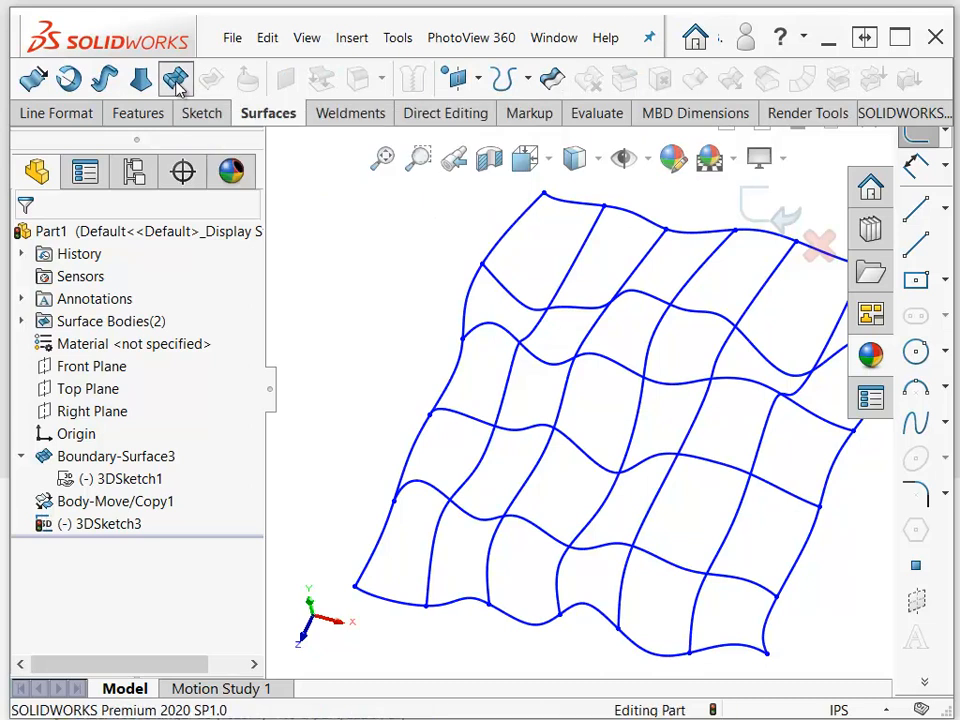
# Create Boundary-Surface5 through six Direction 1 grid curves as open groups.
pyautogui.click(176, 78)
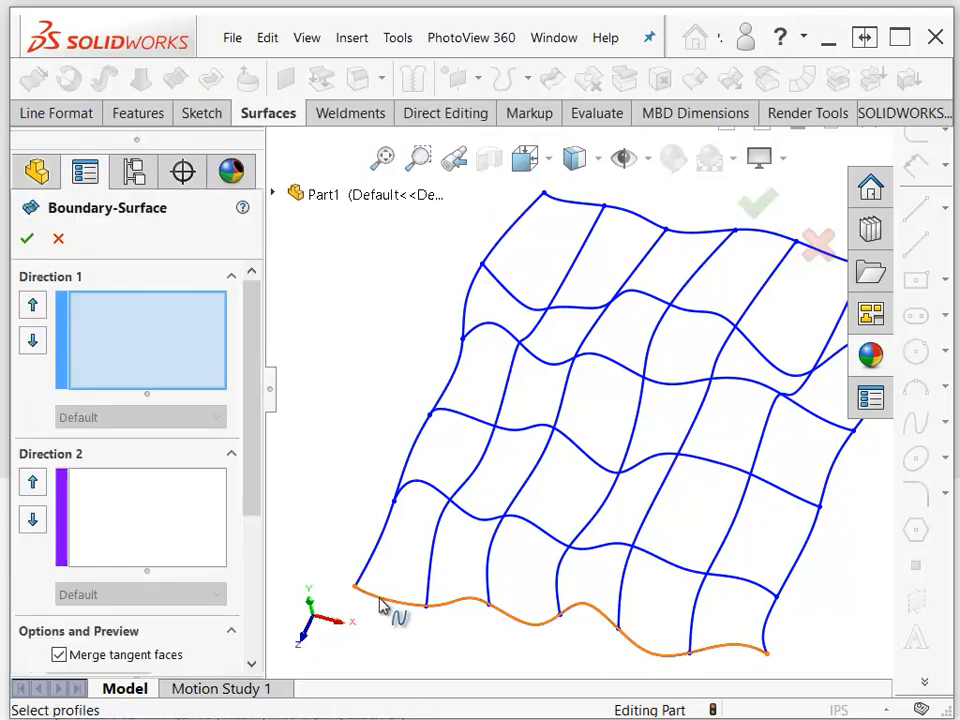
pyautogui.click(384, 604)
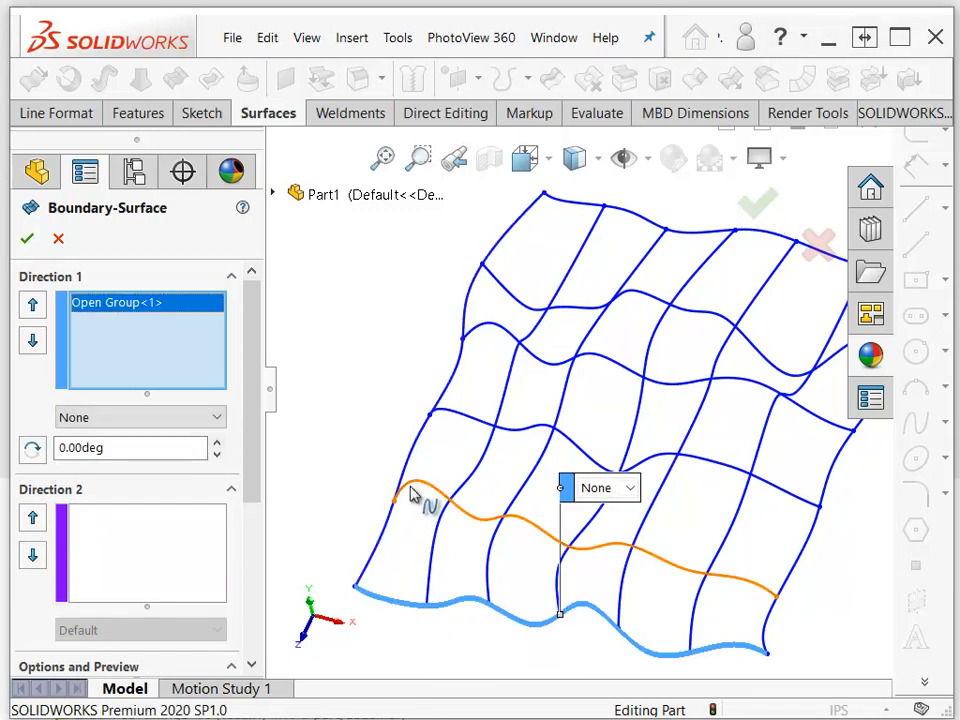
pyautogui.click(430, 512)
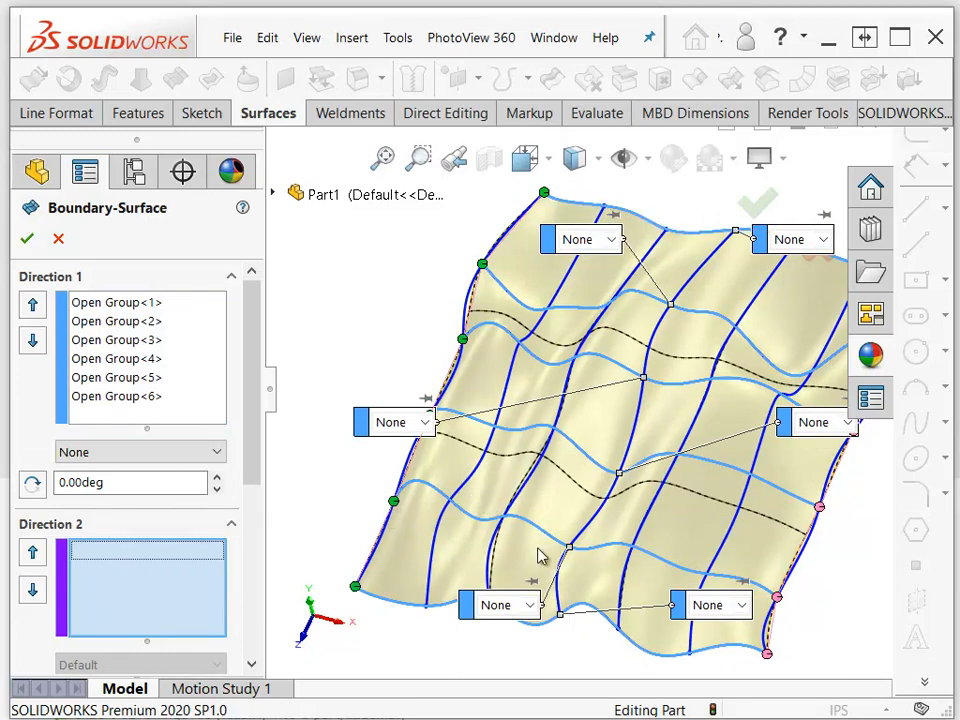
pyautogui.moveTo(320, 518)
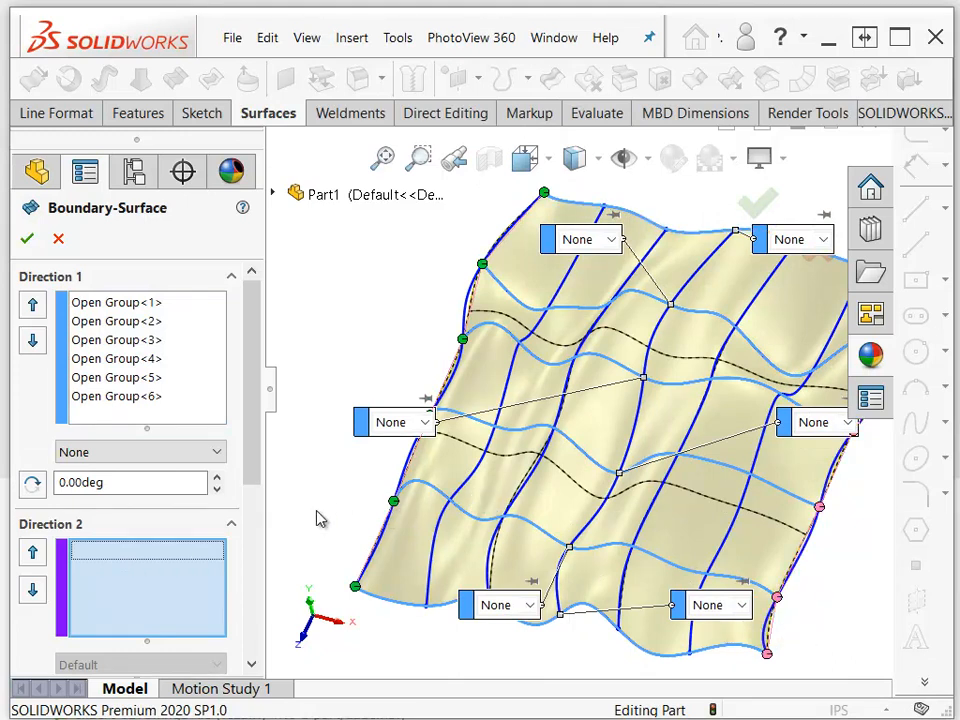
pyautogui.moveTo(28, 238)
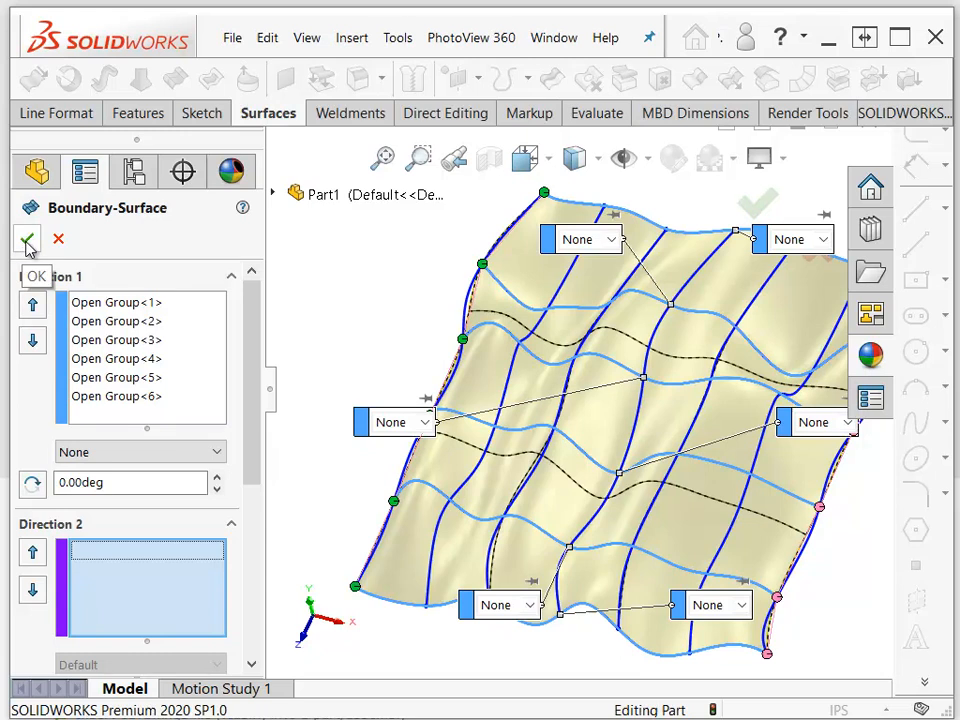
pyautogui.click(28, 240)
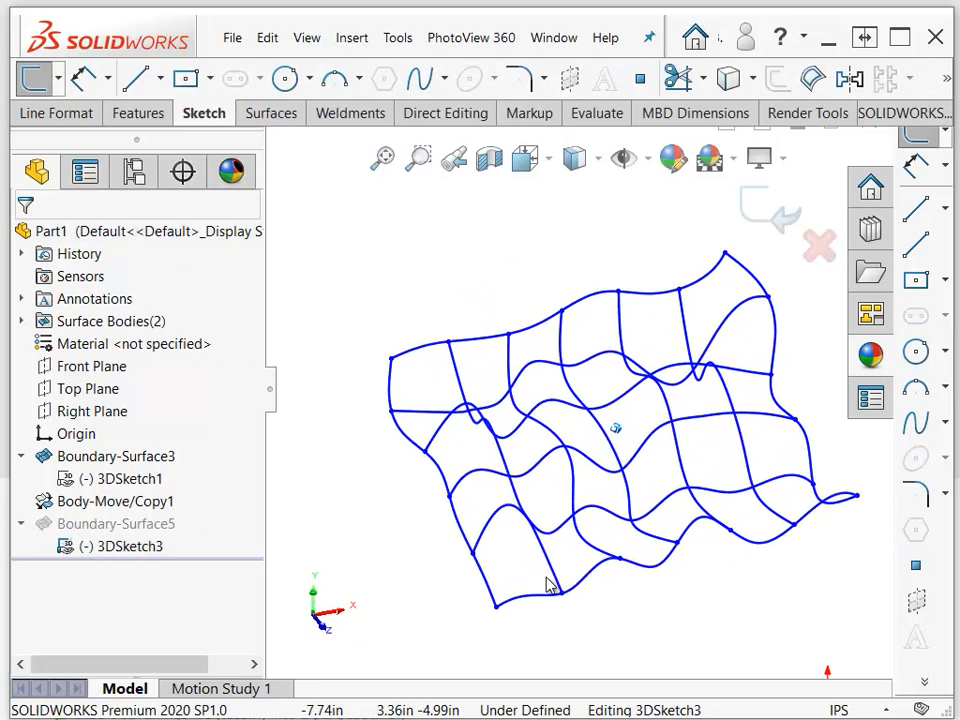
# Convert the bottom grid curve to an ordinary spline, then select the cross-direction splines.
pyautogui.moveTo(548, 584); pyautogui.dragTo(520, 608)
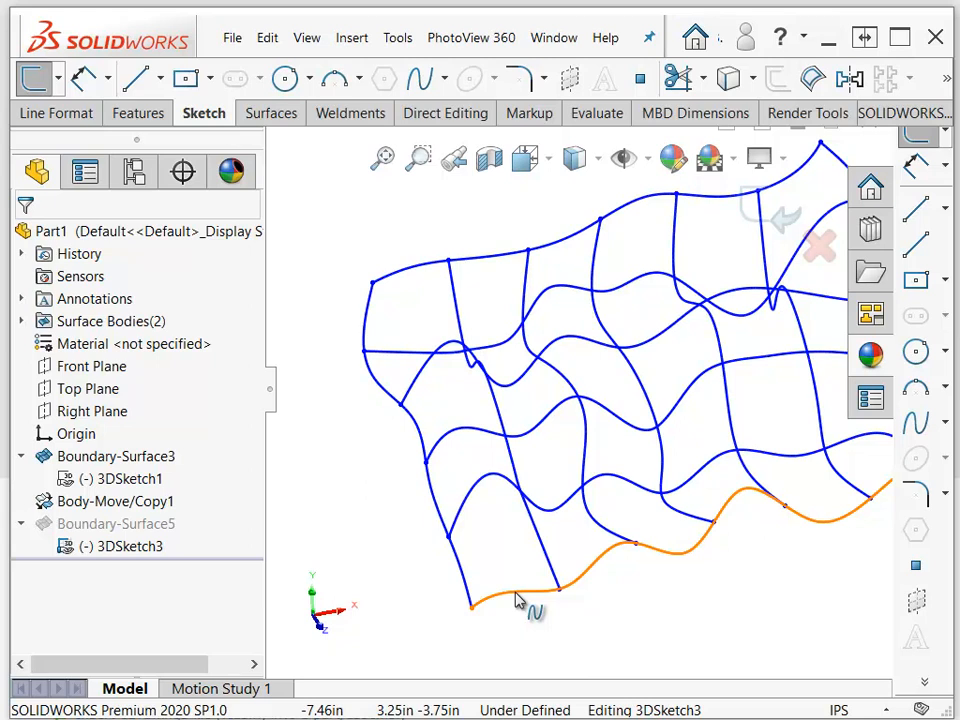
pyautogui.rightClick(530, 600)
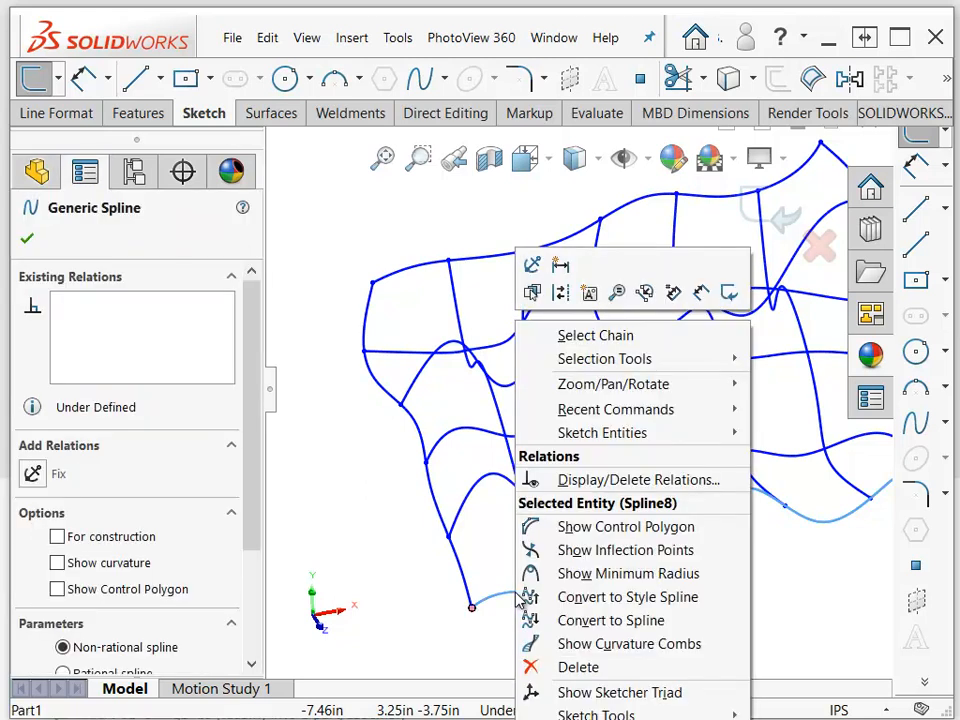
pyautogui.moveTo(612, 620)
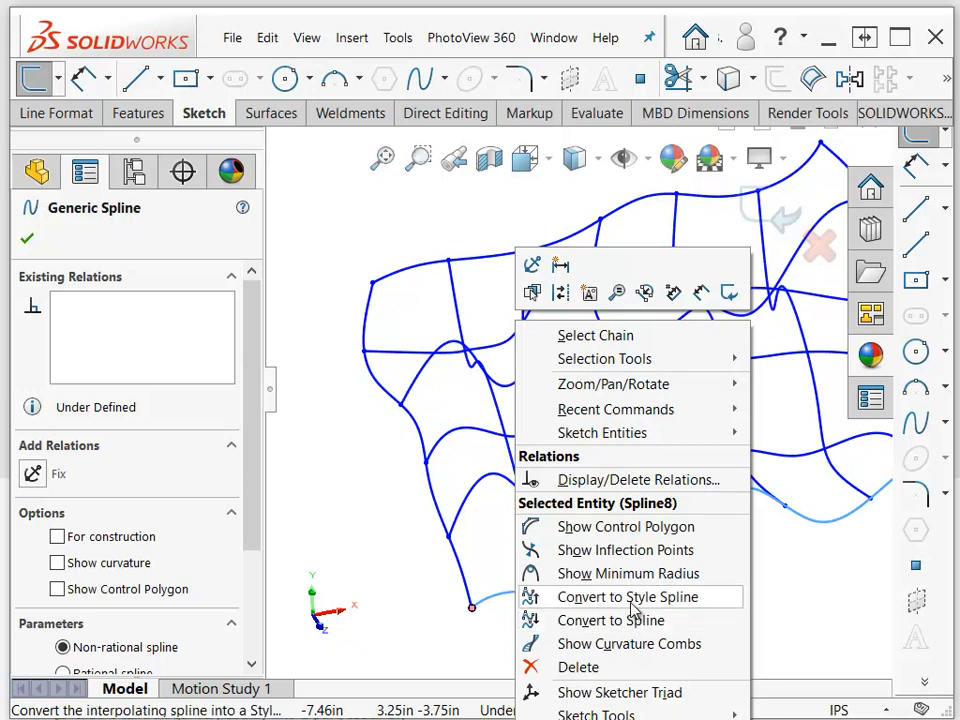
pyautogui.moveTo(612, 620)
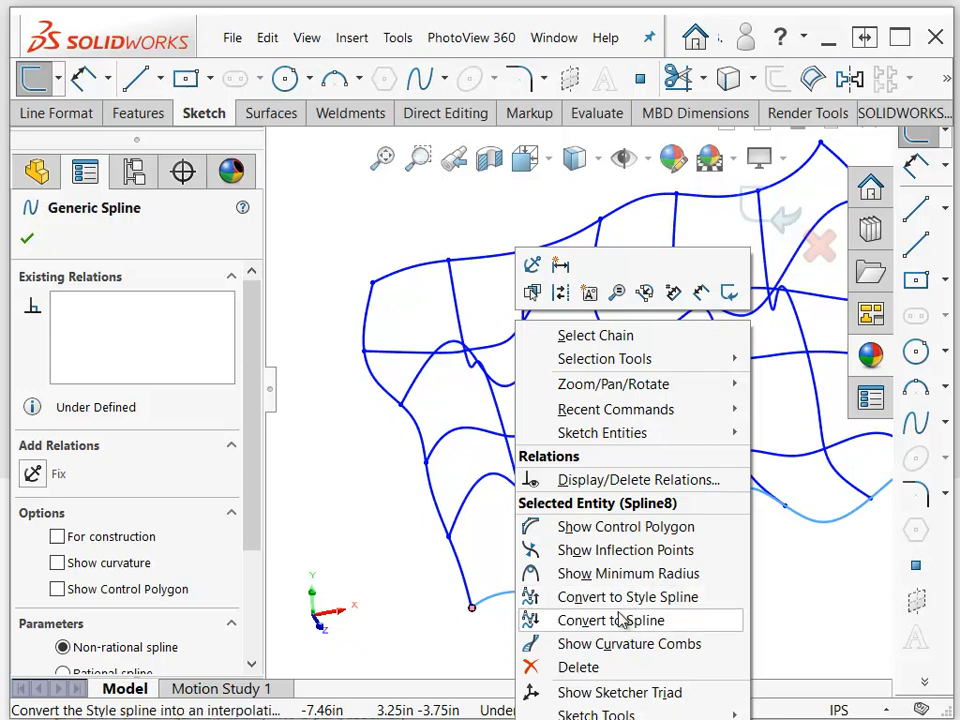
pyautogui.click(612, 620)
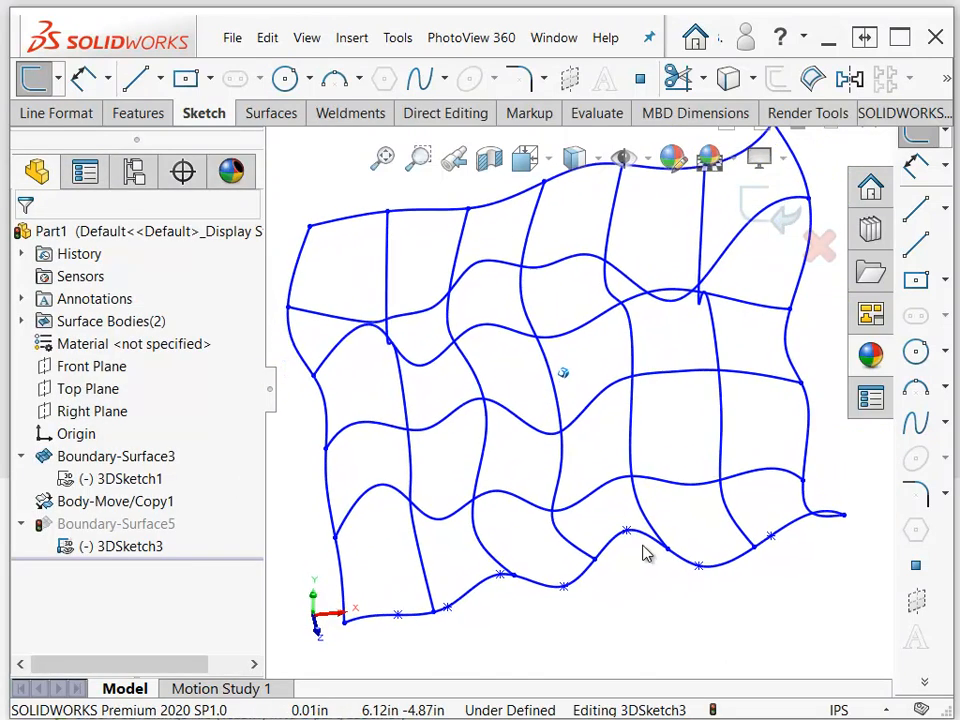
pyautogui.click(640, 580)
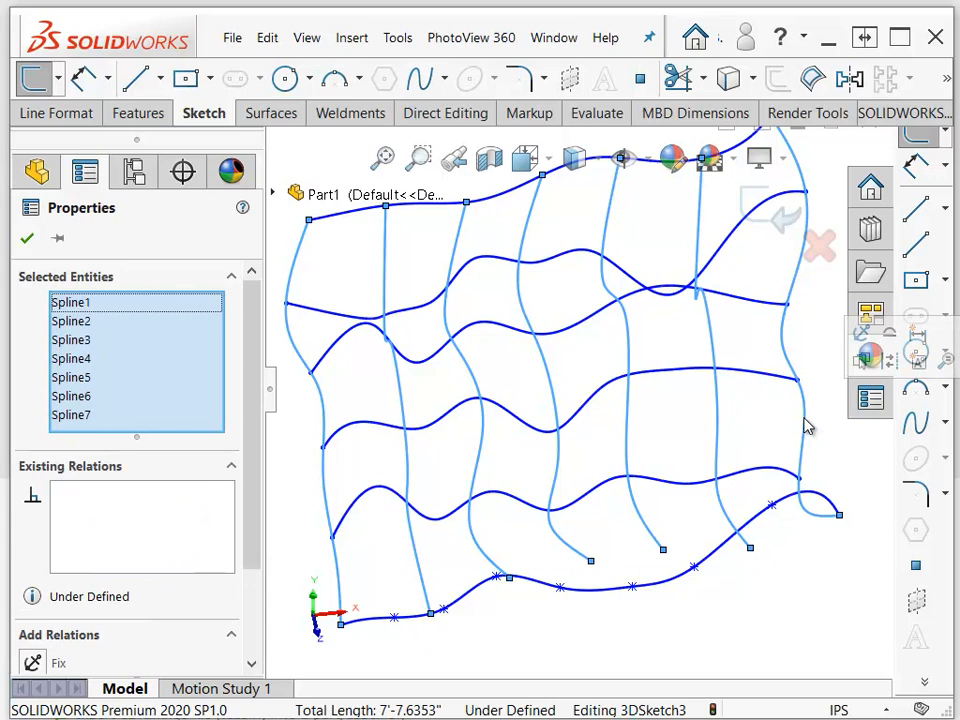
pyautogui.moveTo(890, 360)
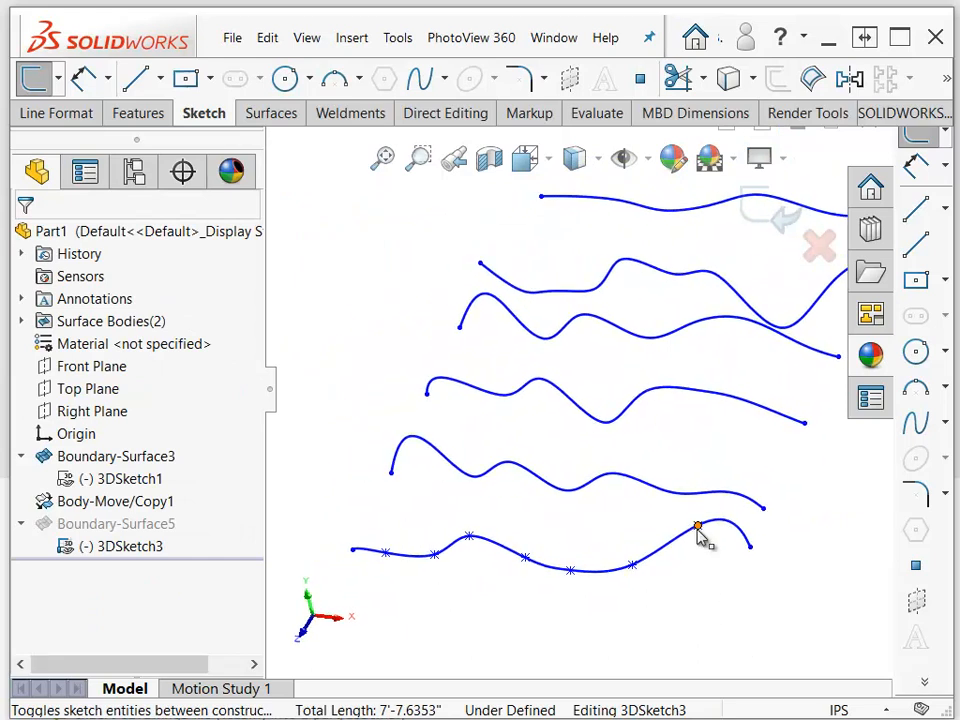
# Exit 3DSketch3 after removing Spline1–Spline7, rebuilding with Boundary-Surface5 in error.
pyautogui.click(696, 524)
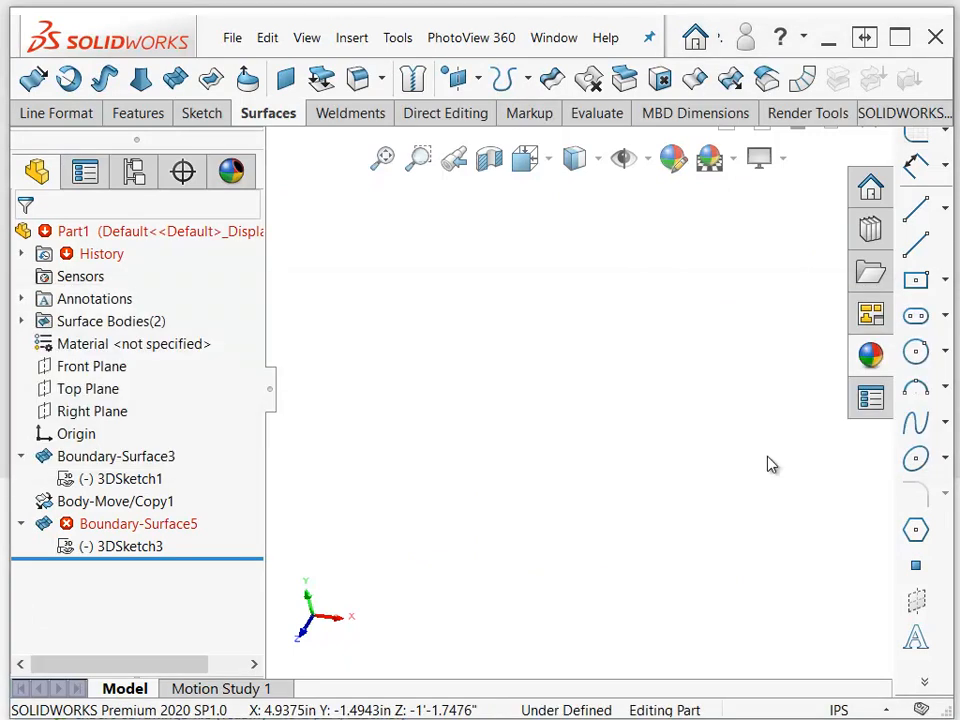
pyautogui.moveTo(100, 532)
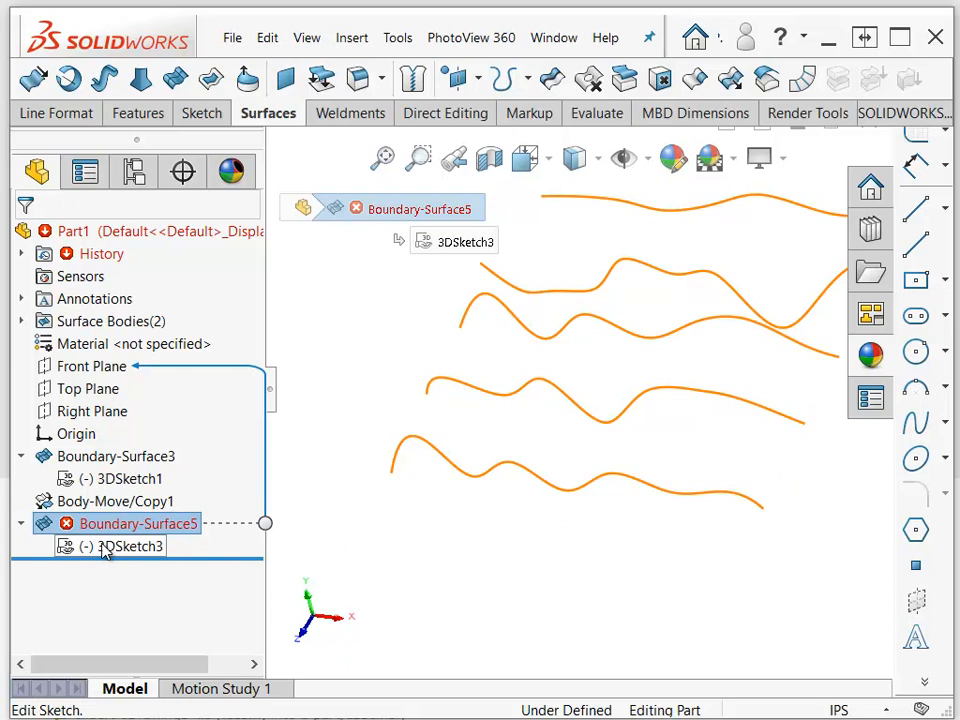
# View Boundary-Surface5's rebuild error and reopen the feature for editing.
pyautogui.rightClick(130, 524)
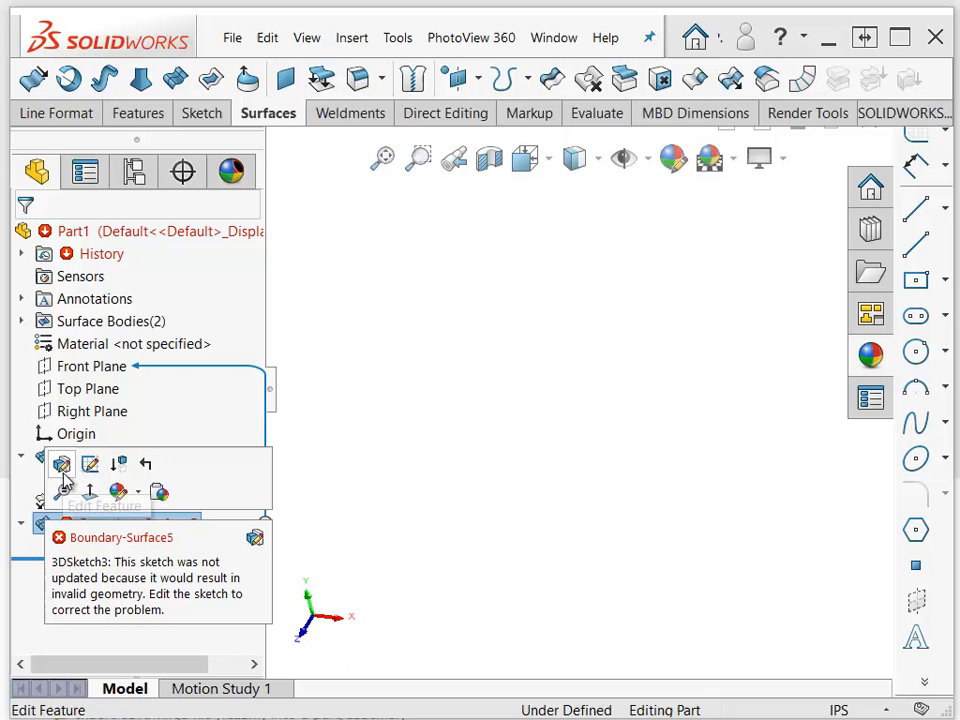
pyautogui.click(60, 464)
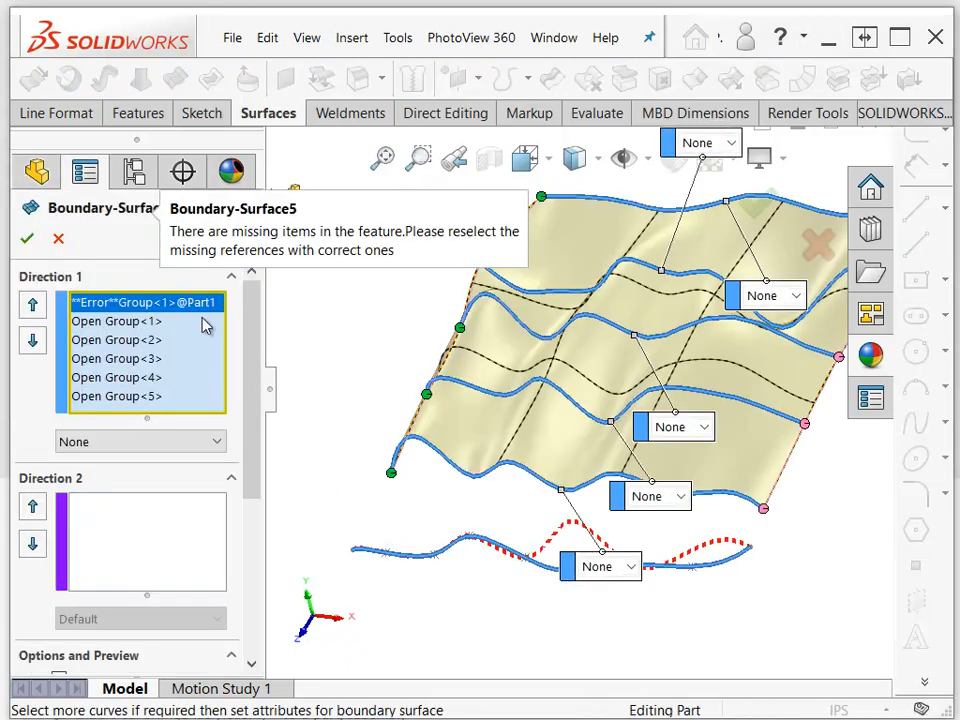
# Remove the broken first-profile reference and reselect the edited bottom spline.
pyautogui.rightClick(144, 302)
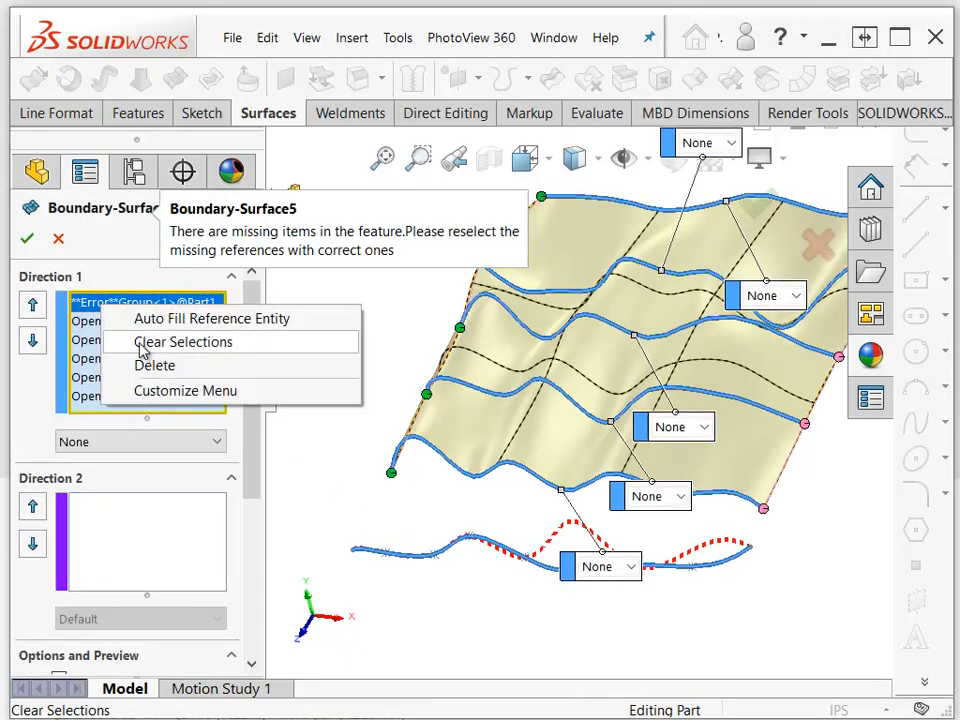
pyautogui.click(182, 342)
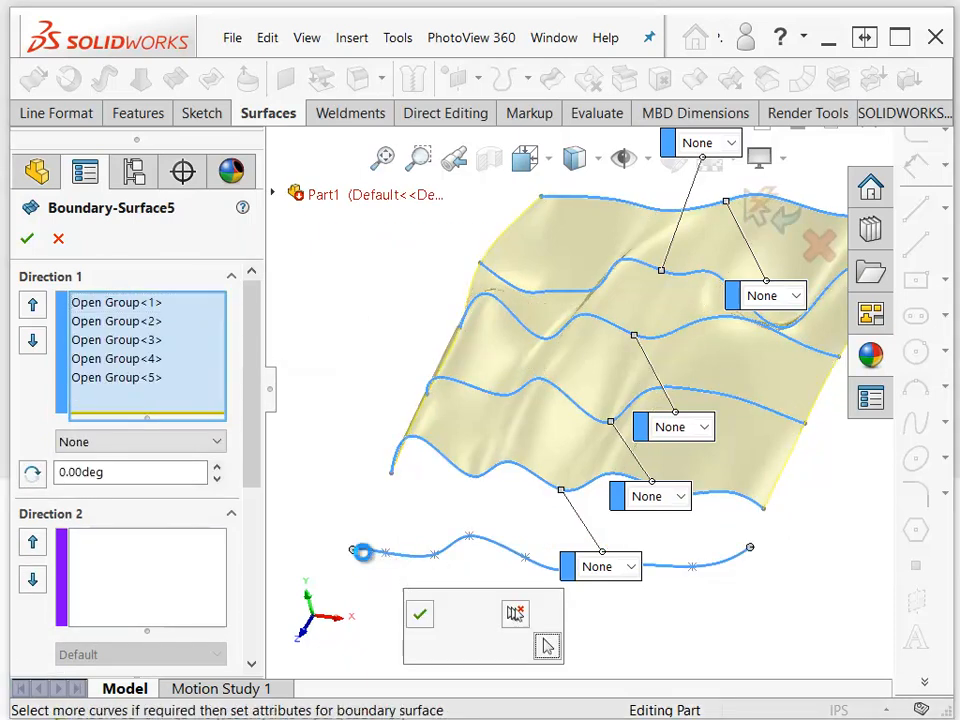
pyautogui.click(360, 552)
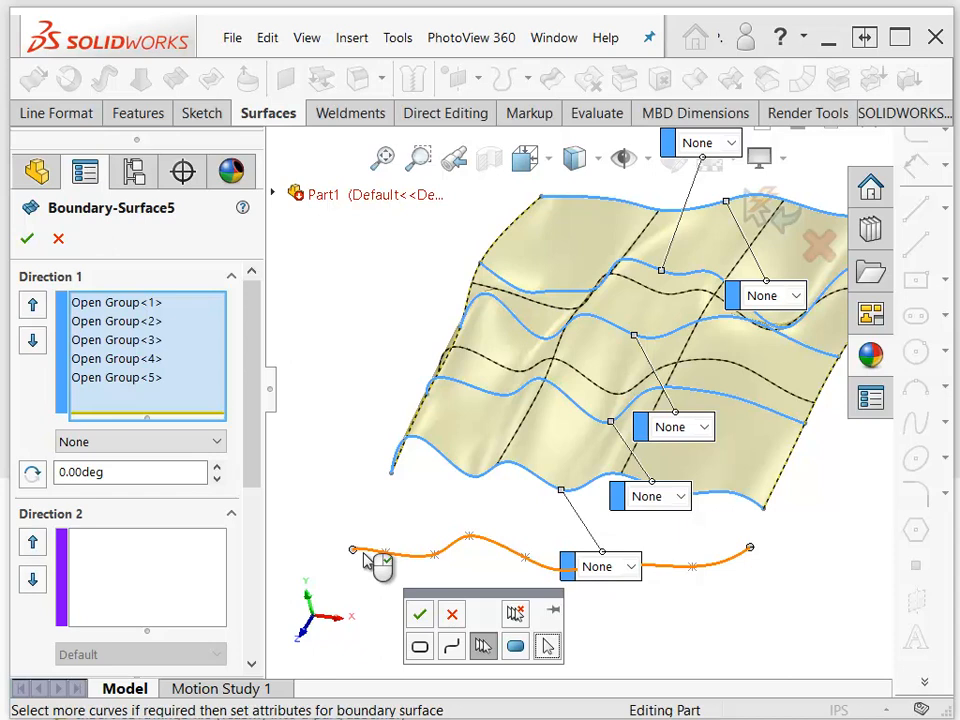